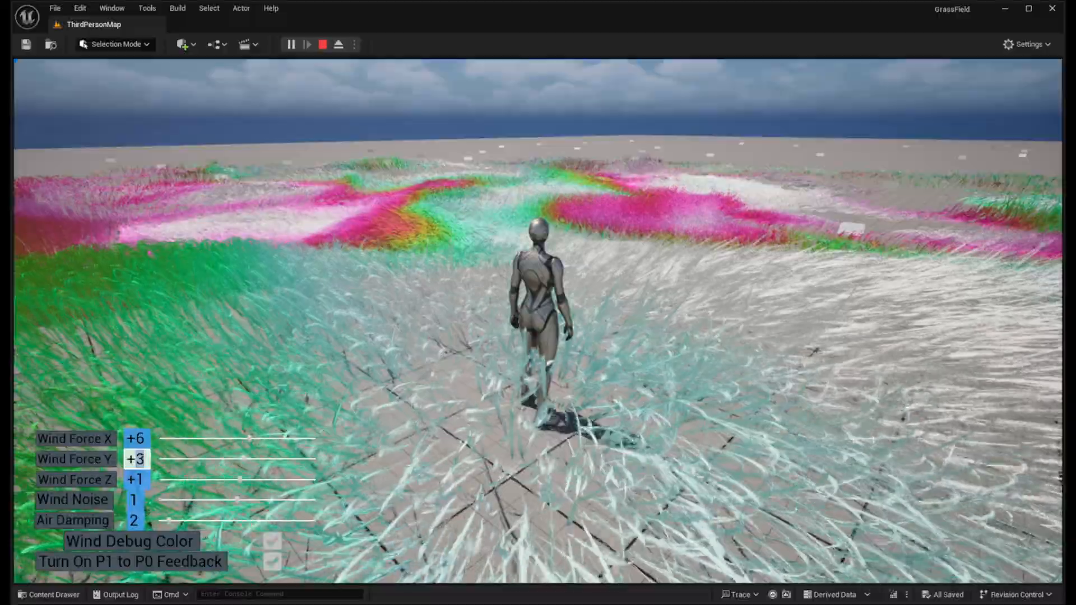
Turn off Wind Debug Color so the grass shows natural green under wind +3, +2, +0
click(136, 459)
text(+2)
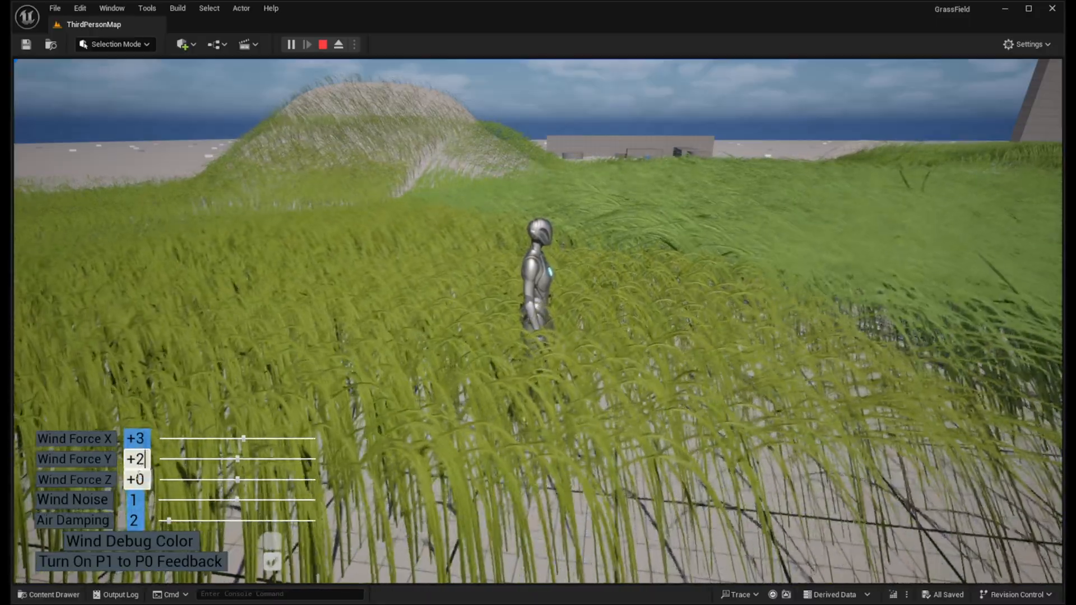
click(135, 478)
text(+1)
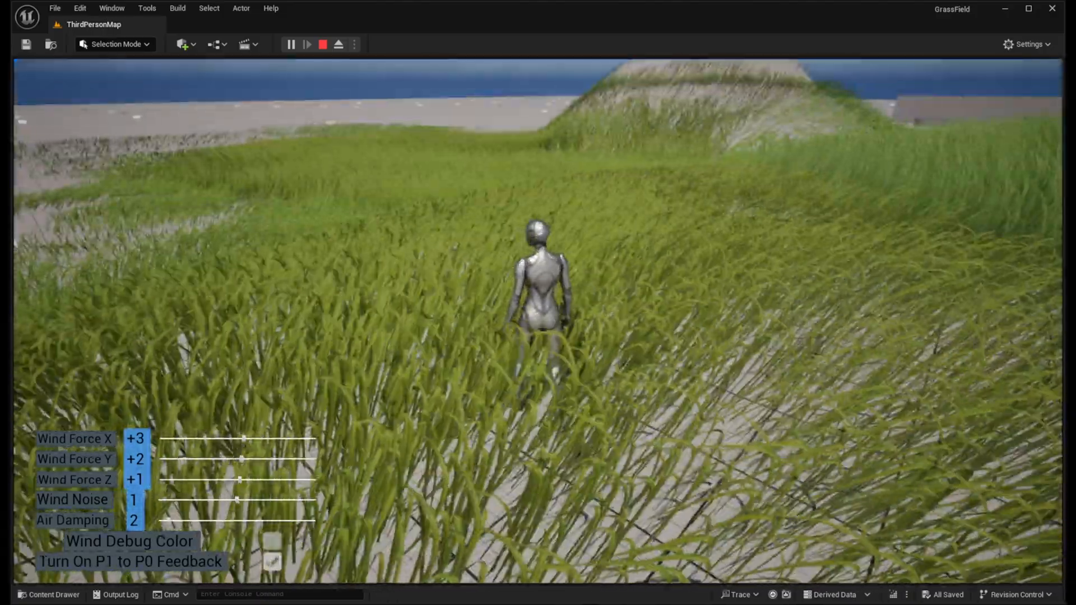
Lower Air Damping from 2 to 1 while the character walks through wind-bent grass
click(272, 562)
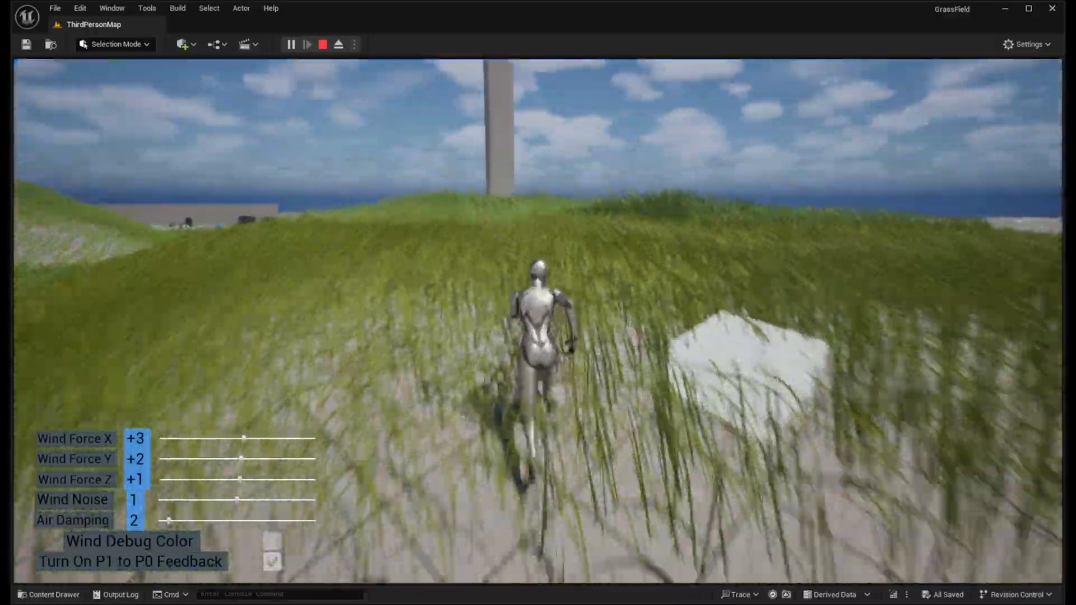
click(271, 562)
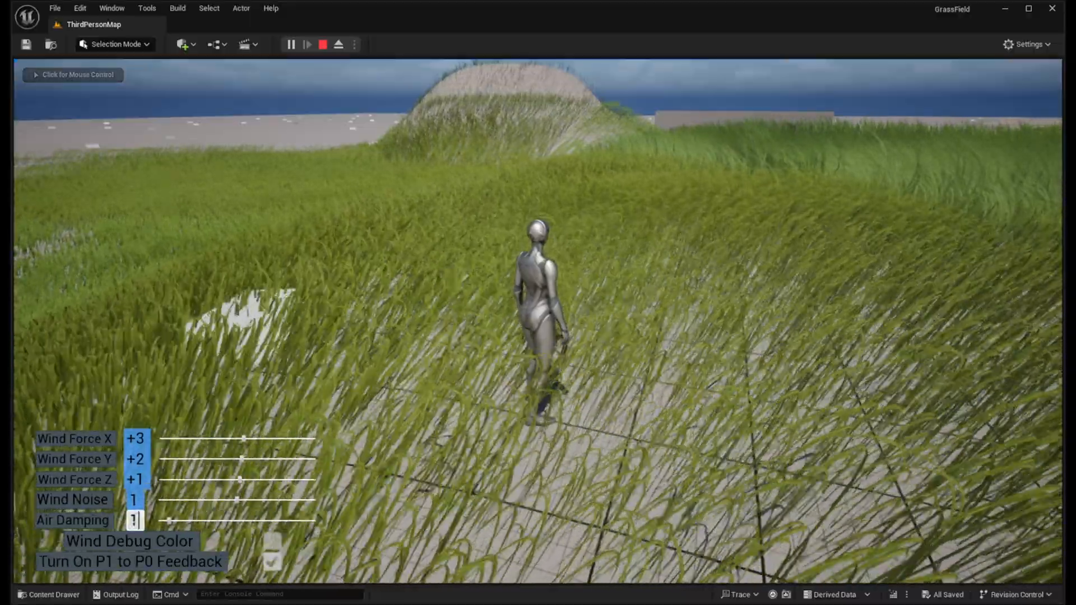
Set the Air Damping value to 15 on the debug panel
text(15)
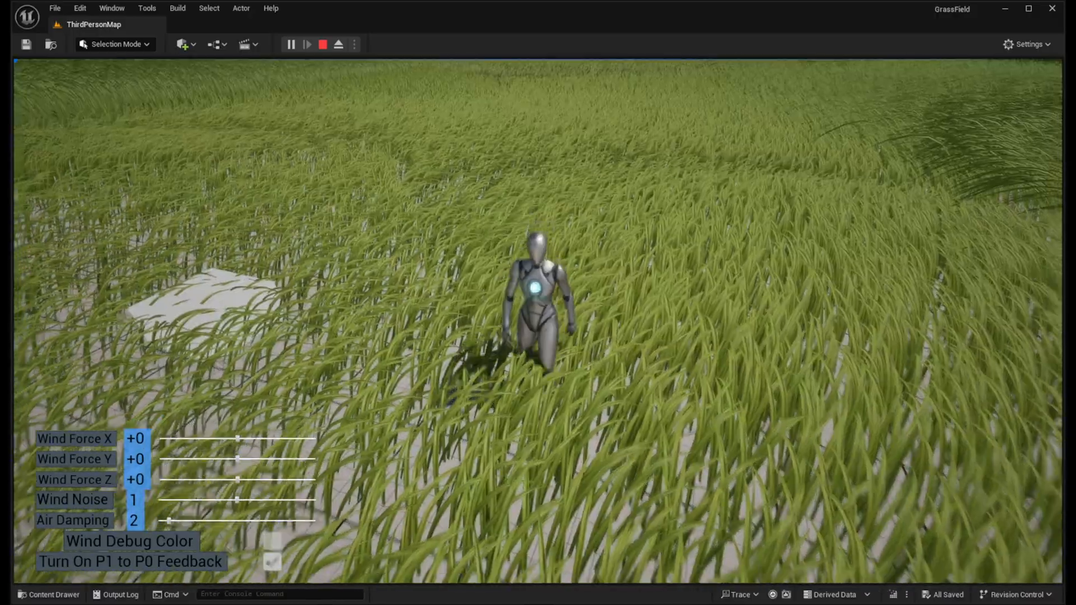
Capture mouse control in the viewport to move the character through the still grass
click(271, 562)
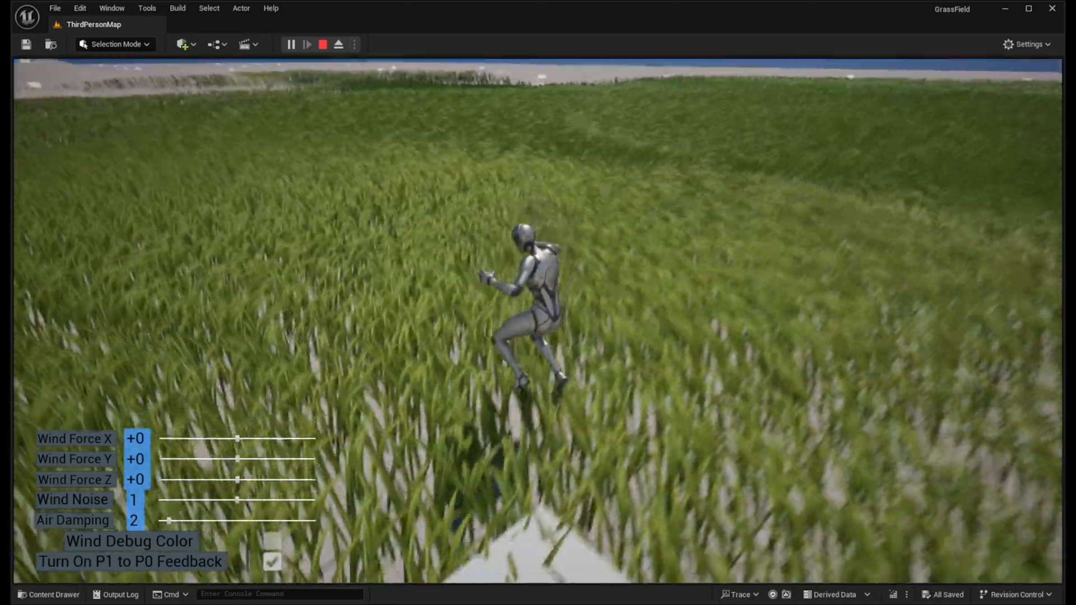